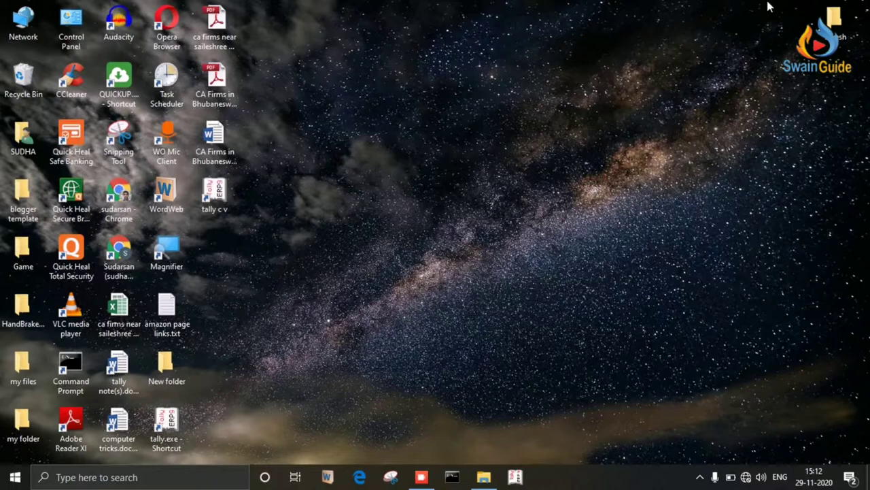
Step: Open File Explorer at This PC > Local Disk (C:) > Users
click(484, 476)
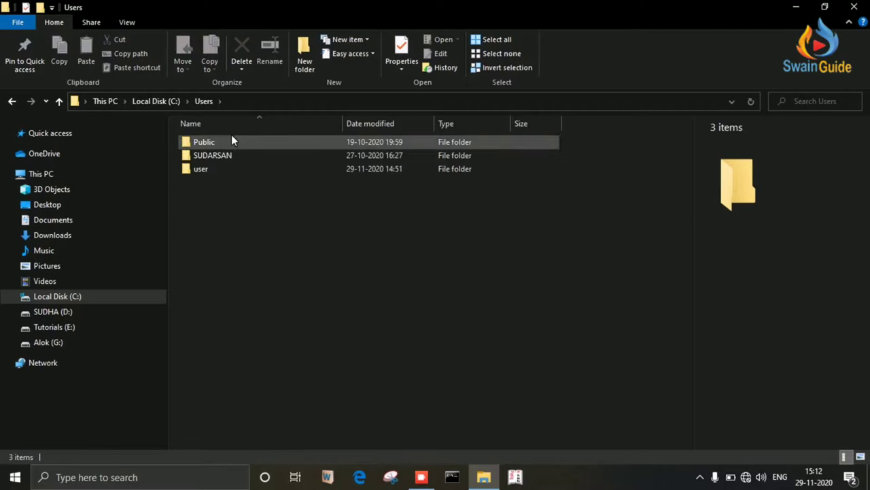
Step: Enter the user profile folder and jump to its hidden AppData folder
click(201, 169)
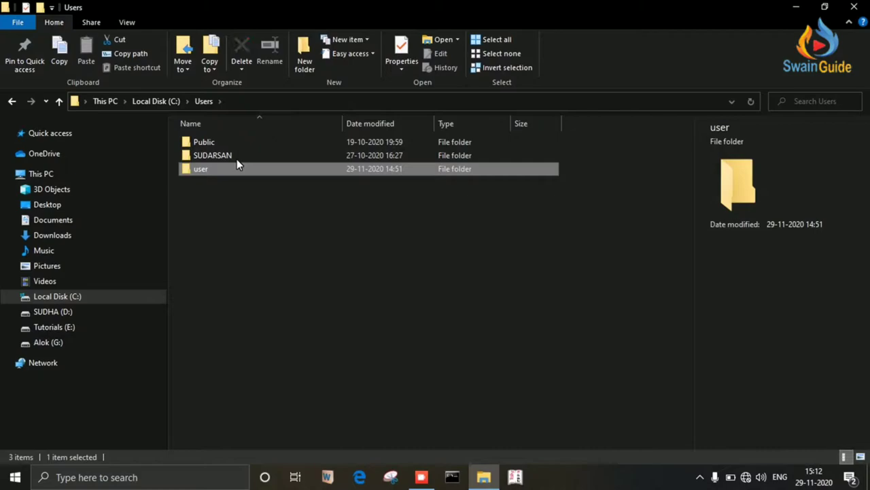
double_click(202, 169)
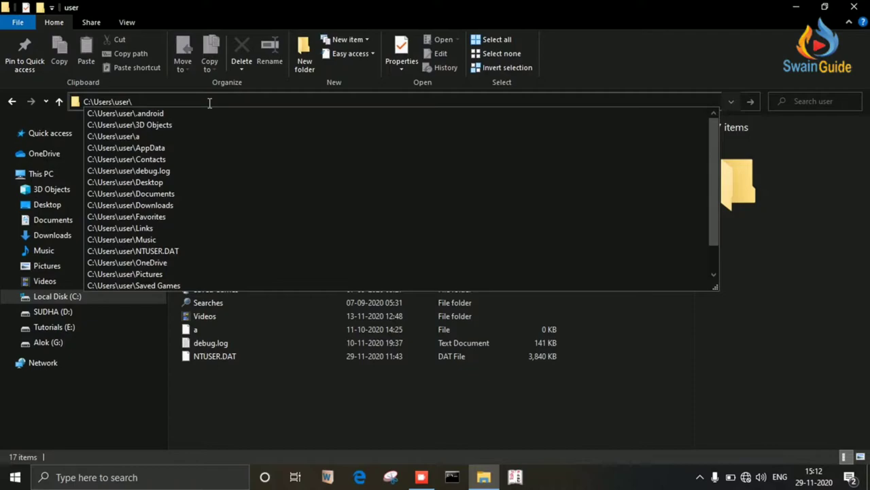
click(125, 147)
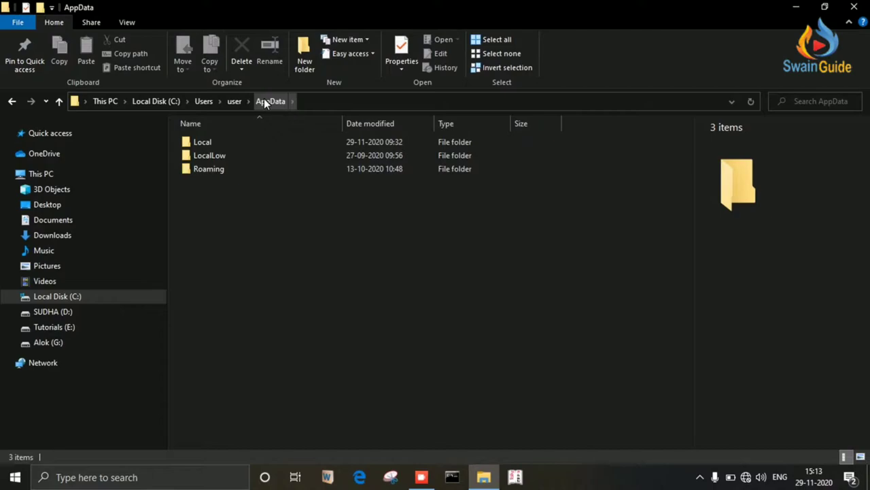
Step: Drill down through Local > Google > Chrome > User Data into the Default profile folder
double_click(202, 142)
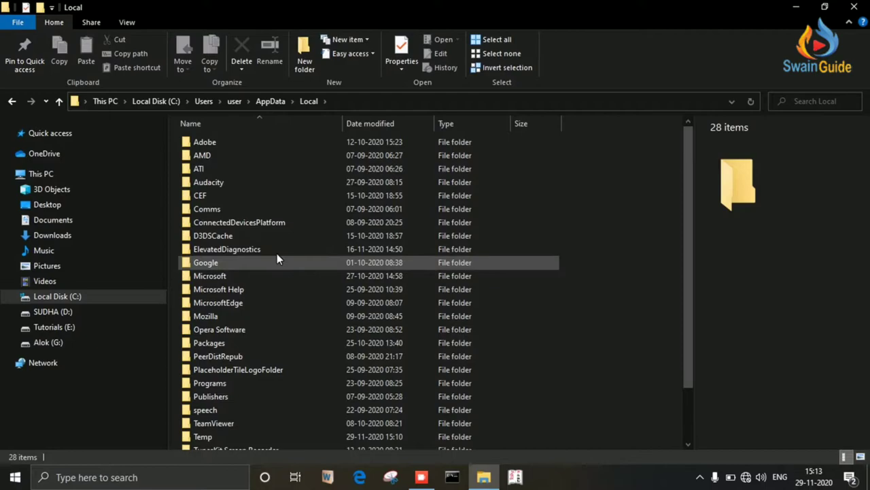
double_click(205, 261)
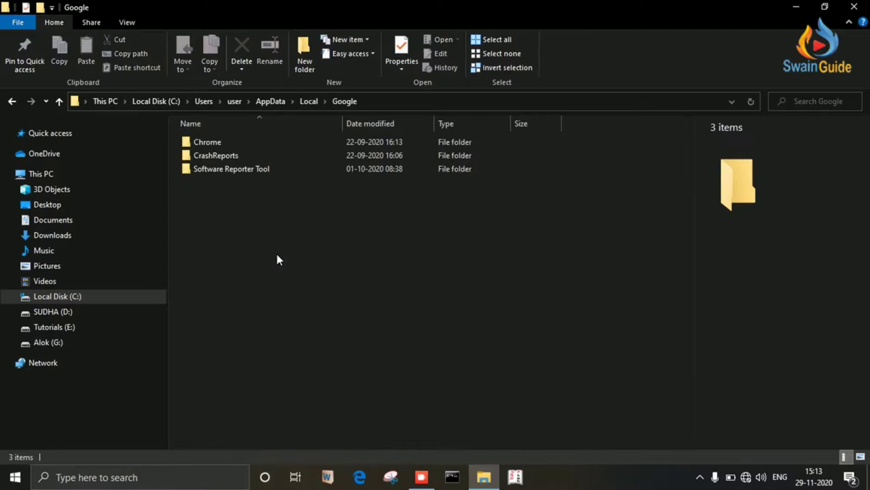
double_click(207, 142)
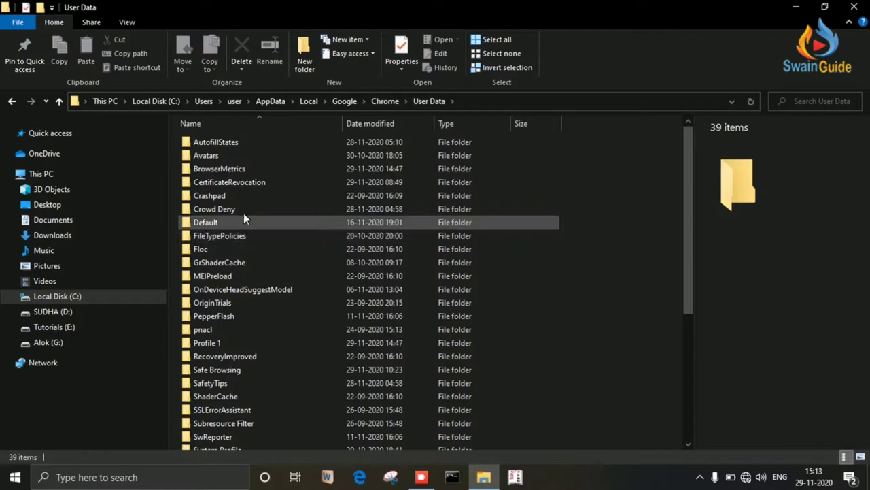
double_click(205, 221)
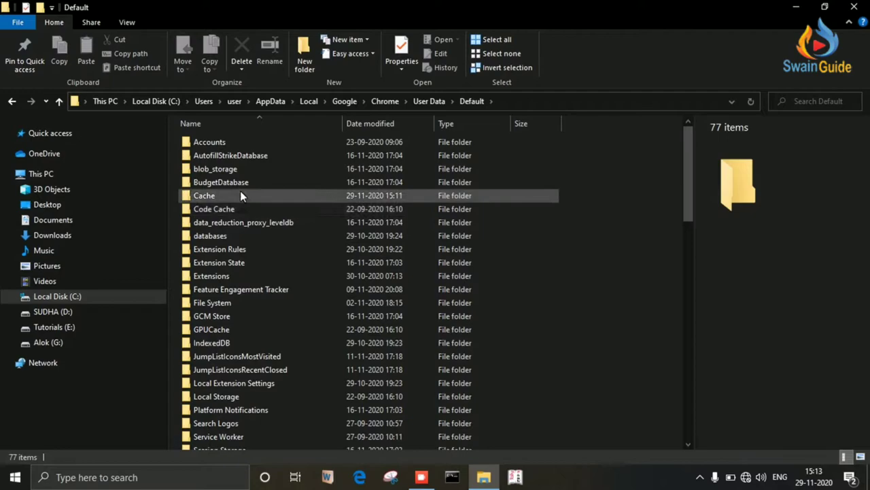
Step: Open the Cache folder and look through its 361 extensionless cached files
click(204, 196)
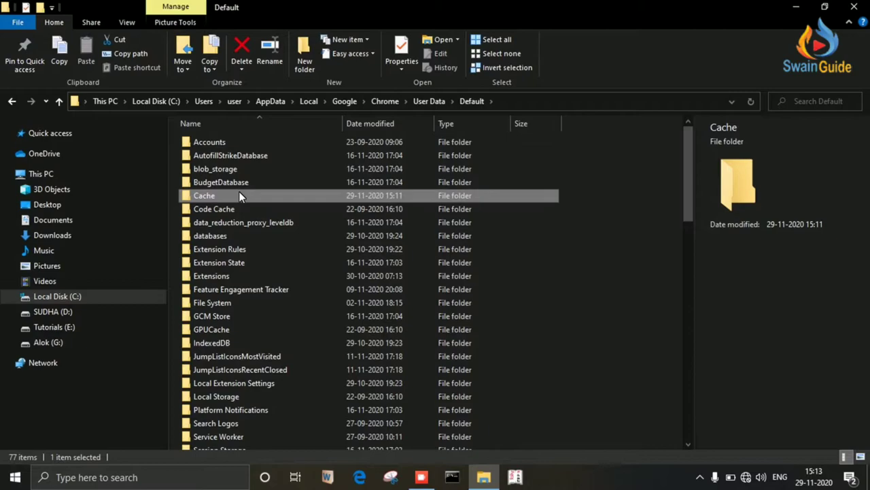
double_click(204, 196)
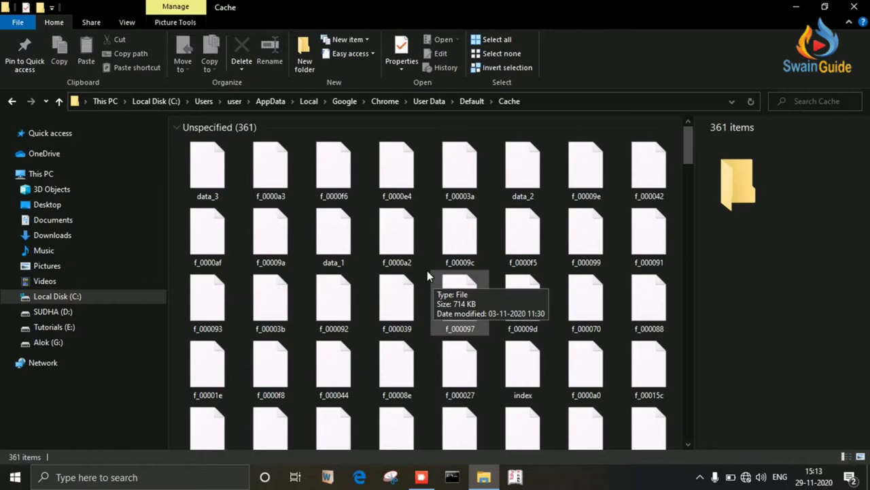
scroll(down, 3)
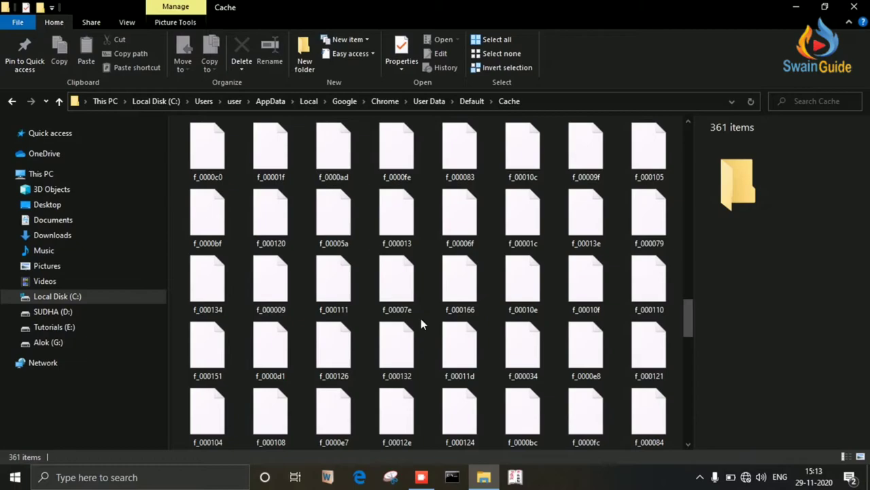
Step: Create a new text document named rename.bat in Cache and open it for editing
right_click(422, 324)
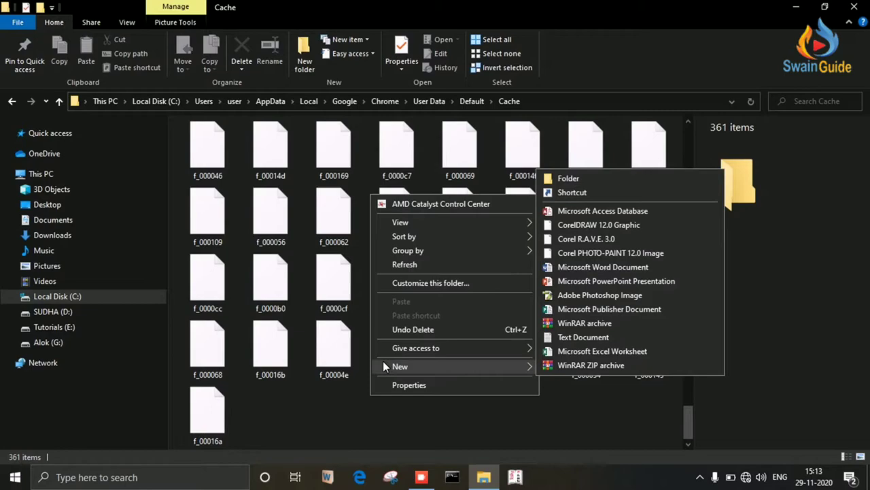
mouse_move(584, 337)
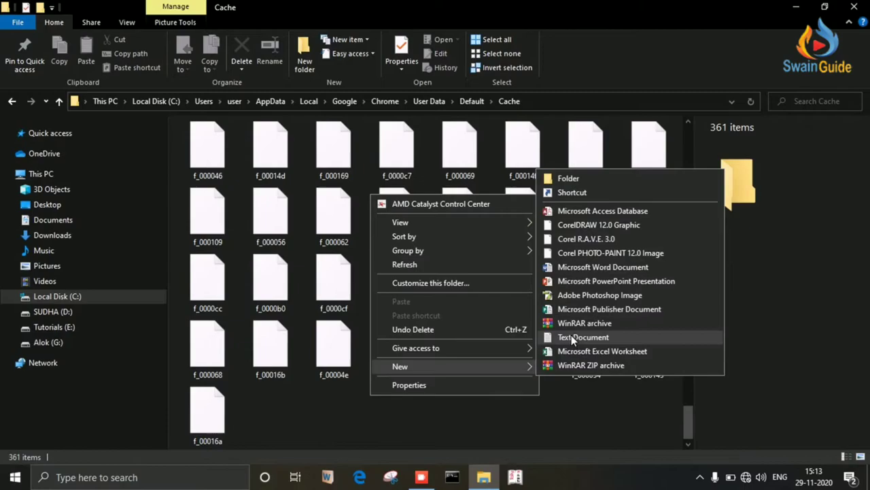
click(584, 338)
text(rename.bat)
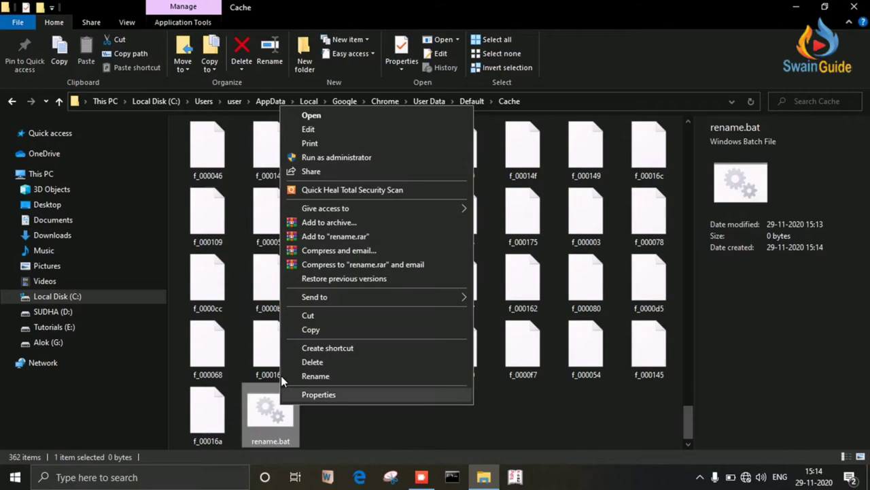
click(307, 129)
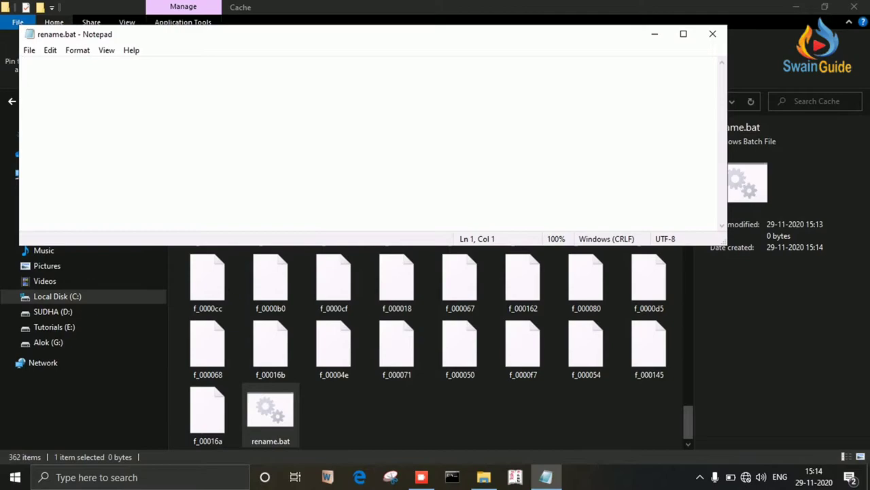
Step: Write the ren *.* *.jpg command into rename.bat so the cache files get .jpg extensions
text(ren)
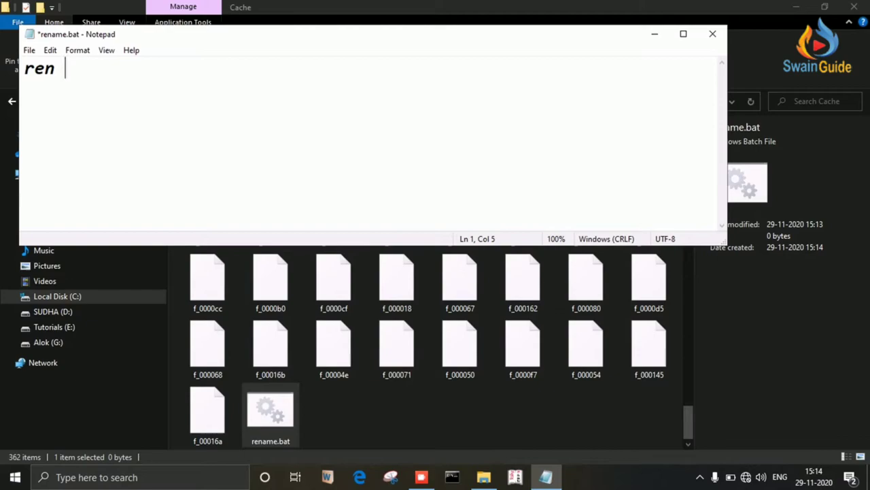
text(*.)
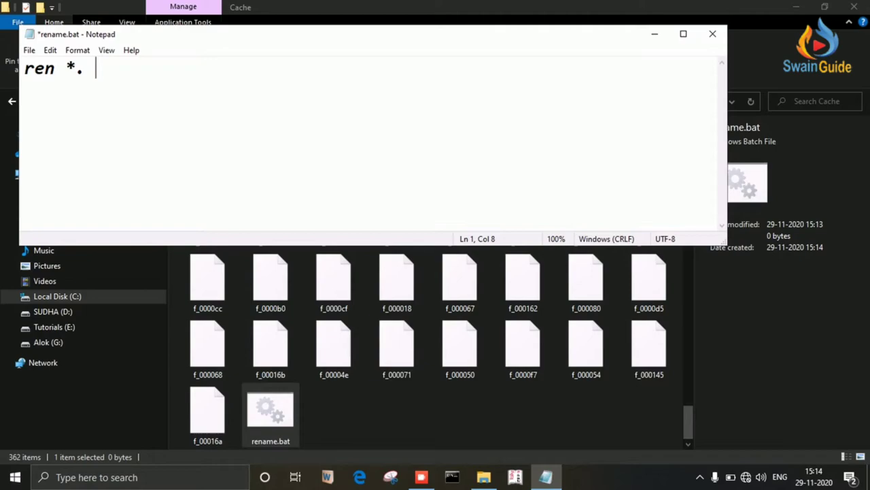
text(*.)
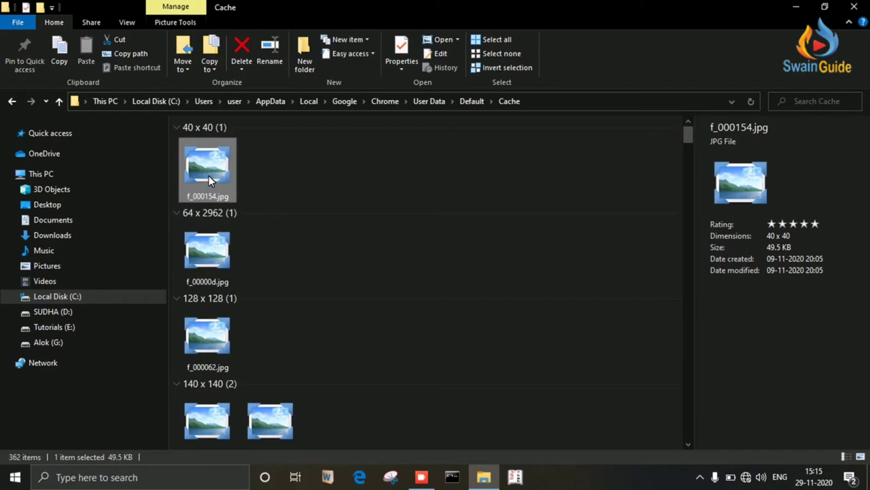
Step: View one renamed cache file as a picture in Windows Photo Viewer, then close the viewer
double_click(206, 166)
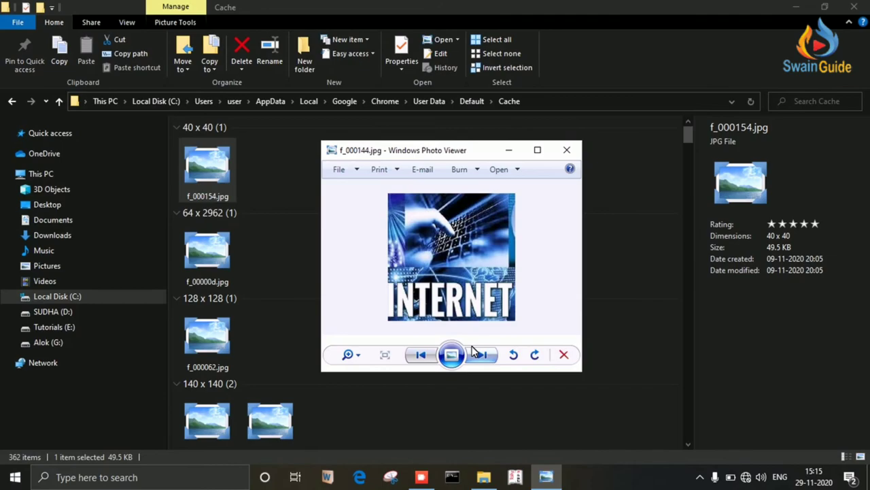
click(566, 150)
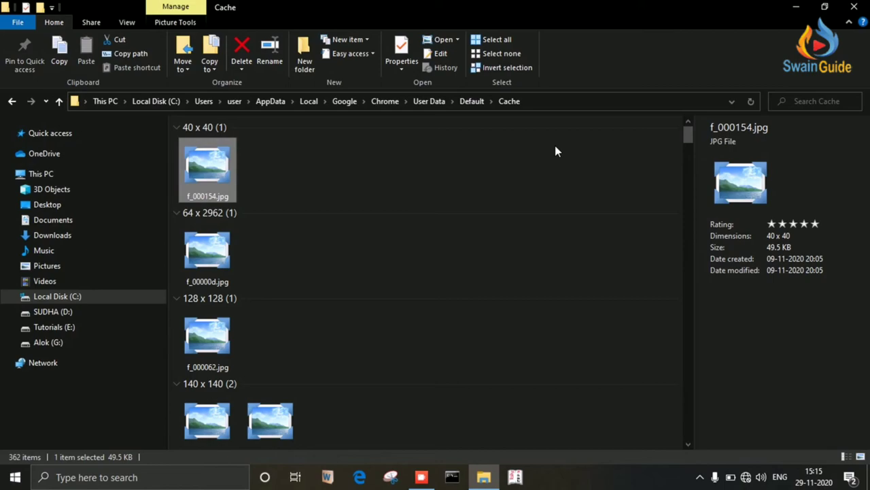
mouse_move(410, 247)
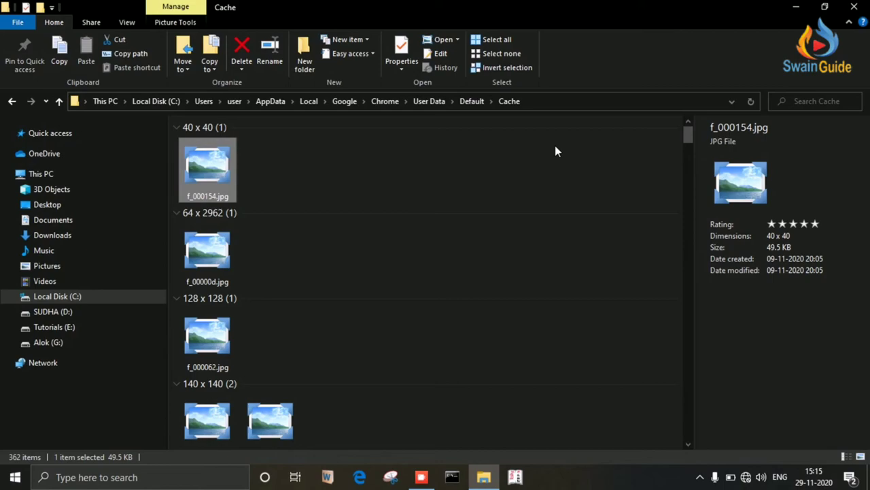